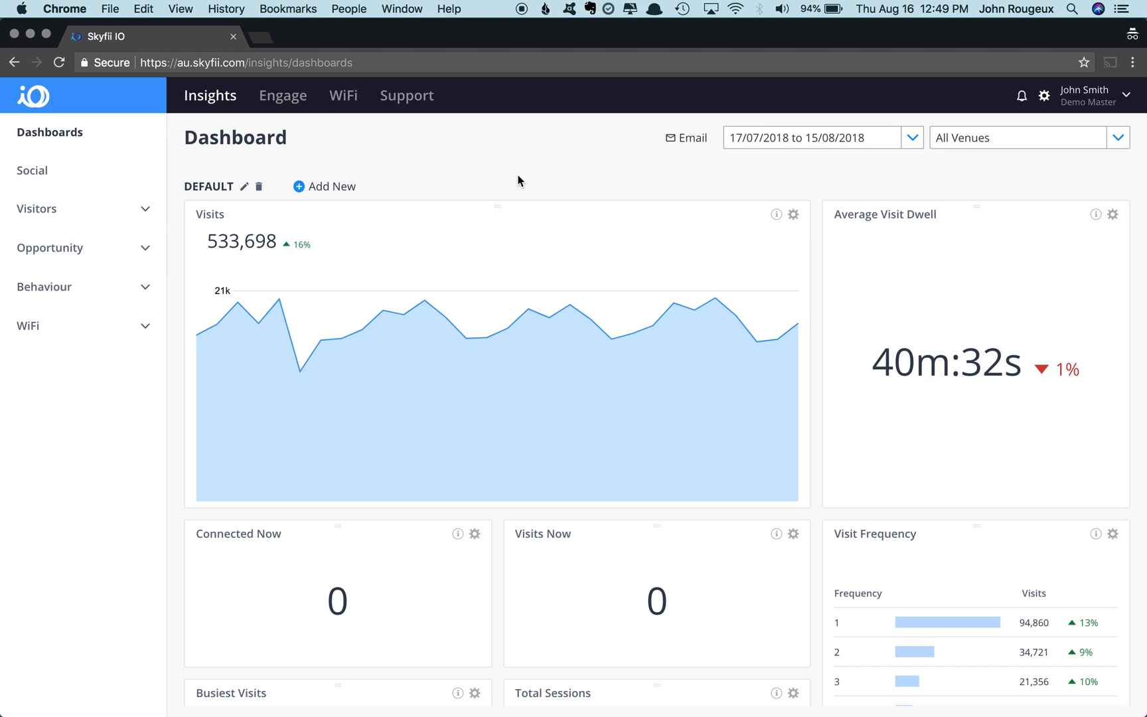
mouse_move(502, 175)
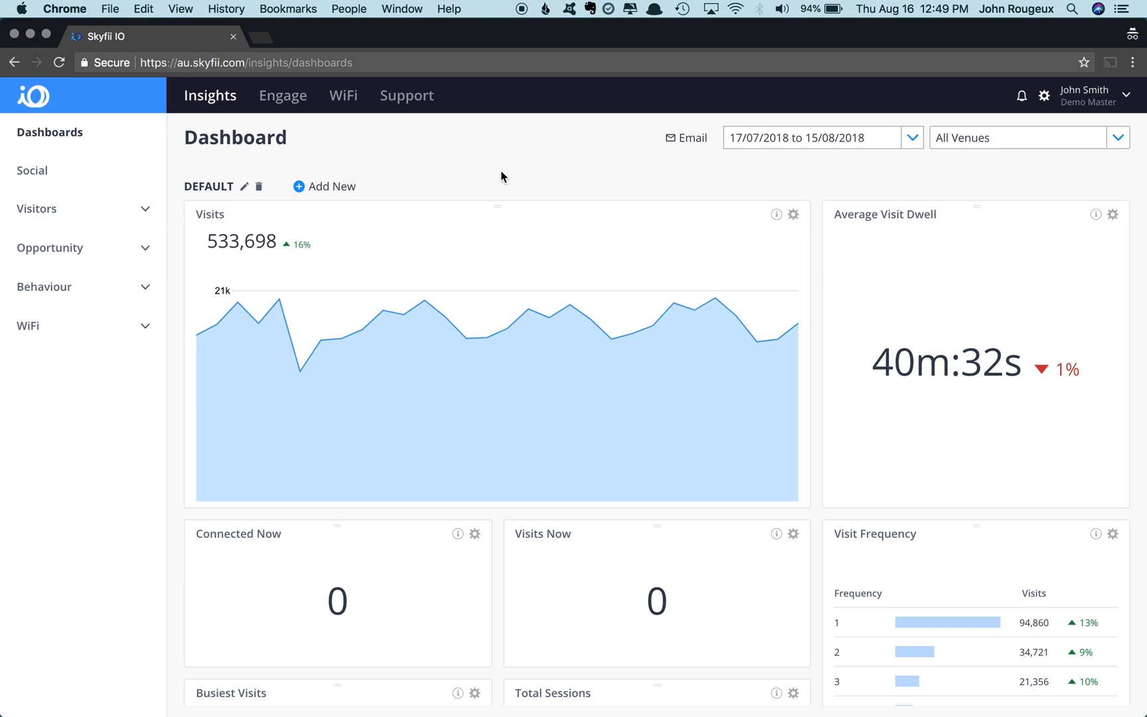
mouse_move(474, 177)
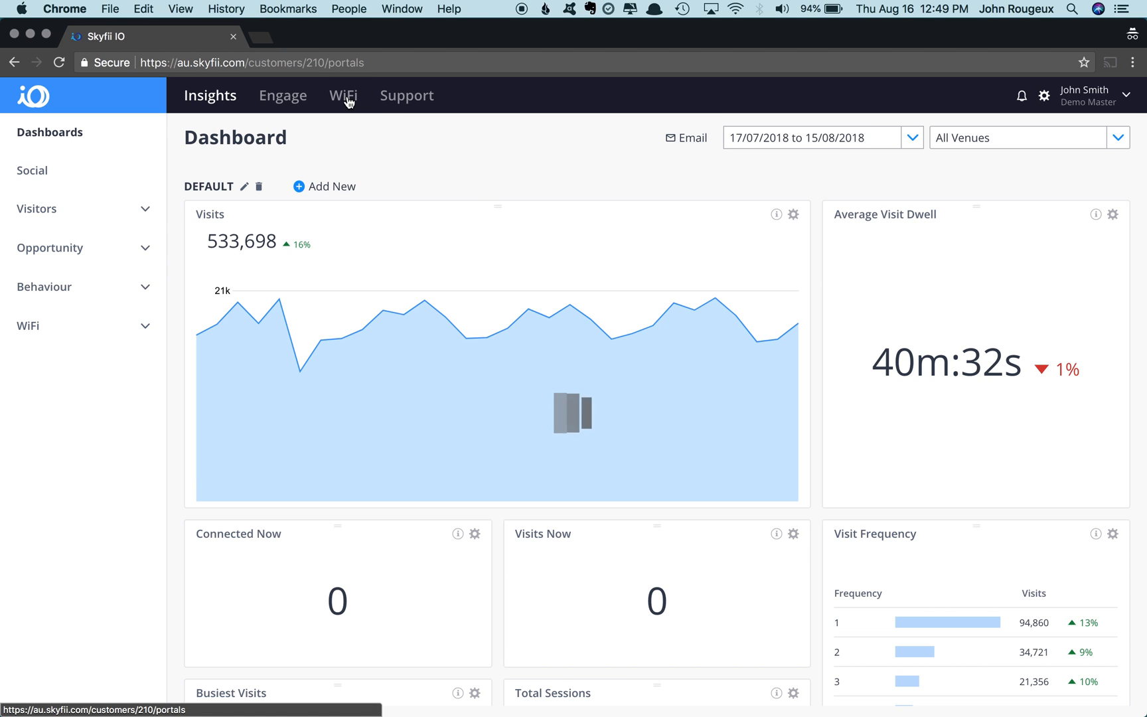
From the Portals list, begin editing the Segmented Captive Portal Survey portal
left_click(342, 96)
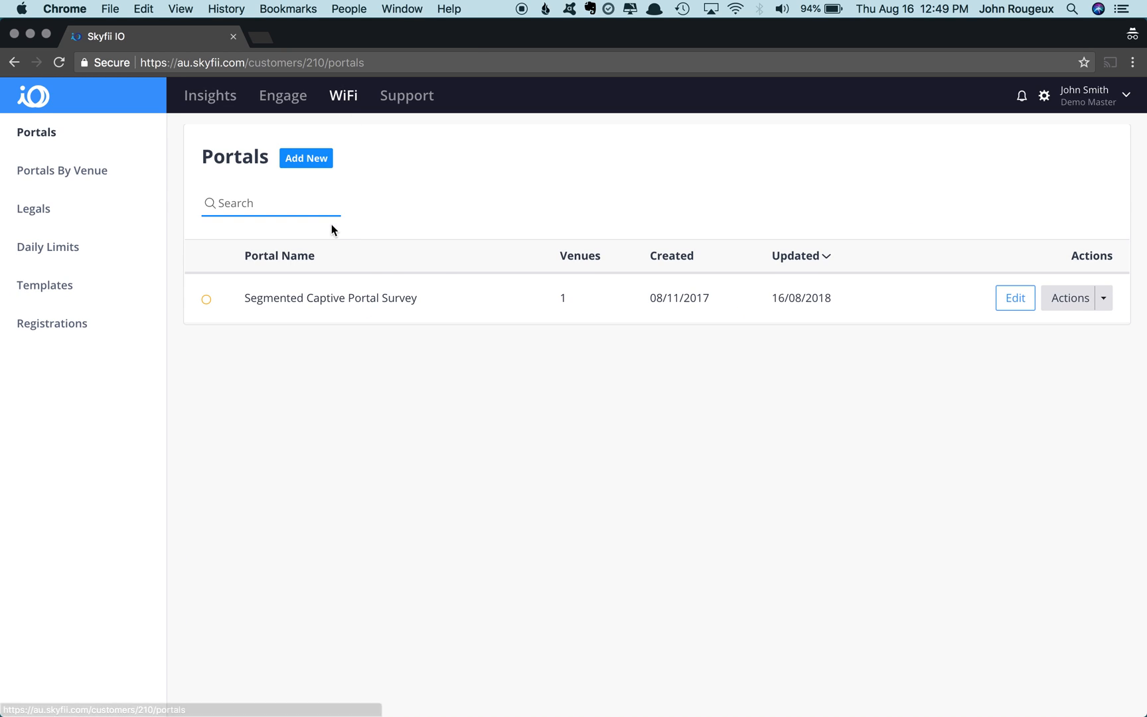
mouse_move(548, 319)
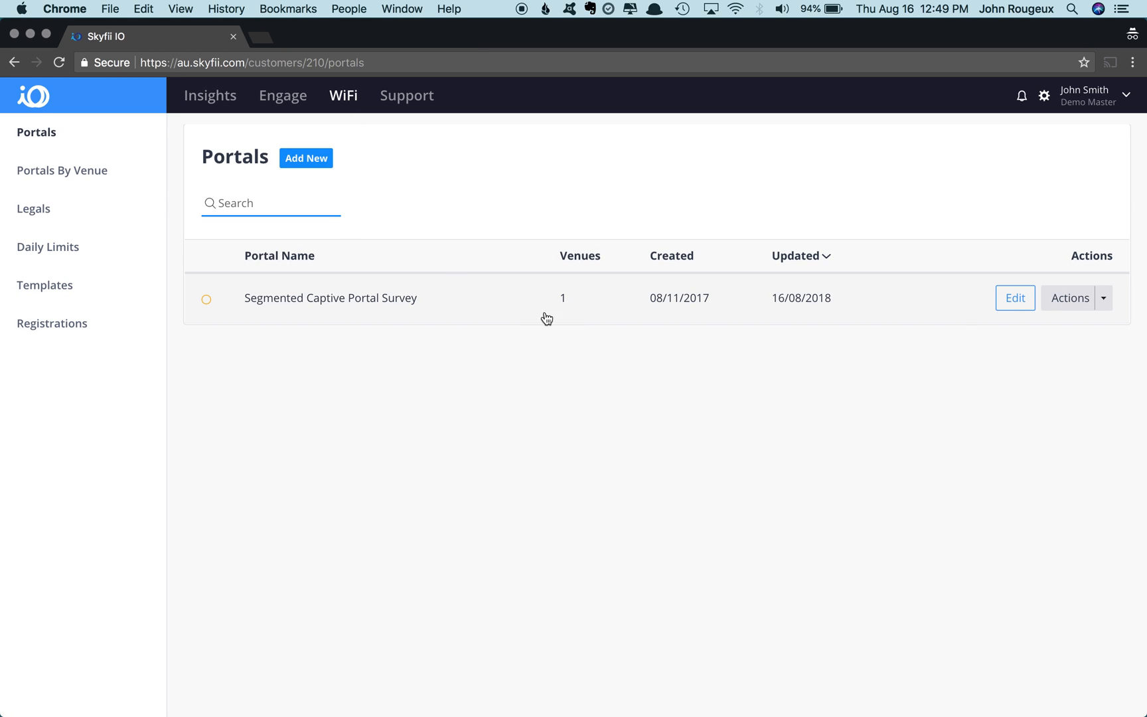
left_click(1015, 298)
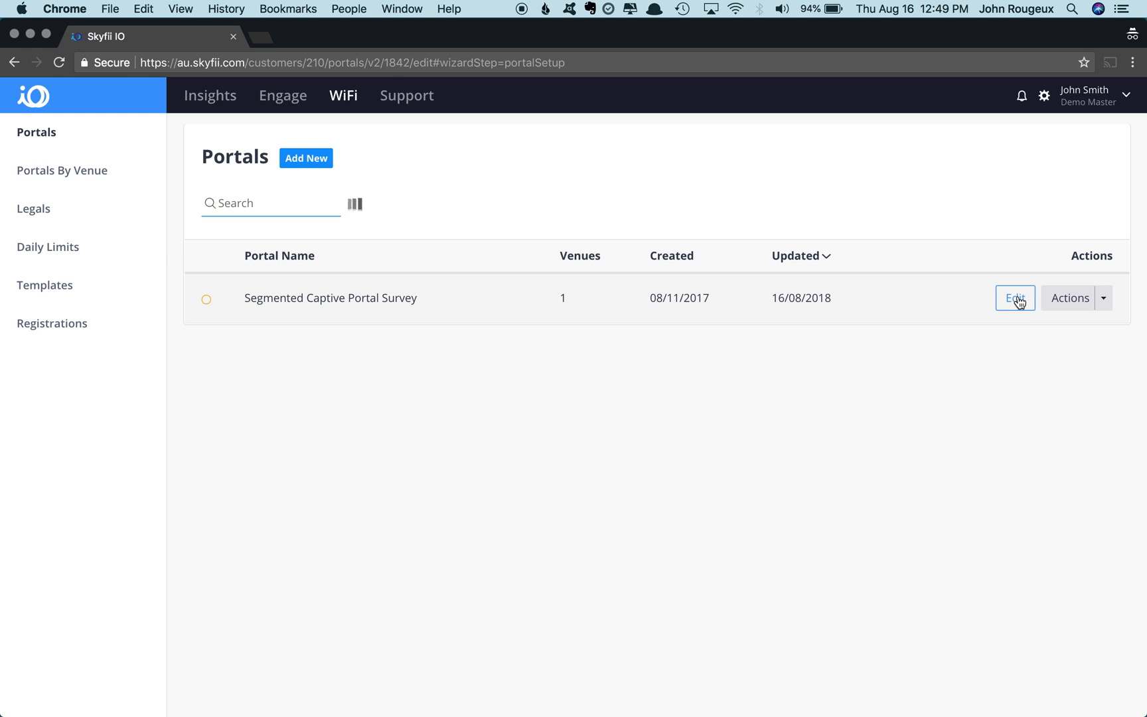
left_click(1015, 298)
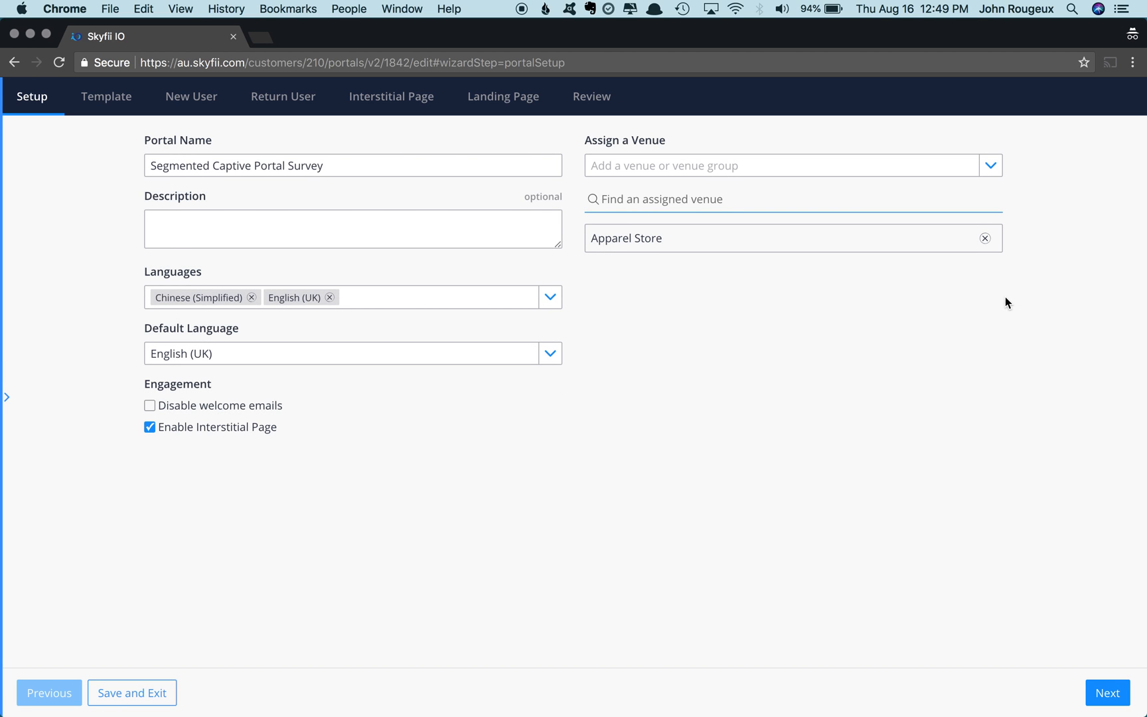
mouse_move(384, 106)
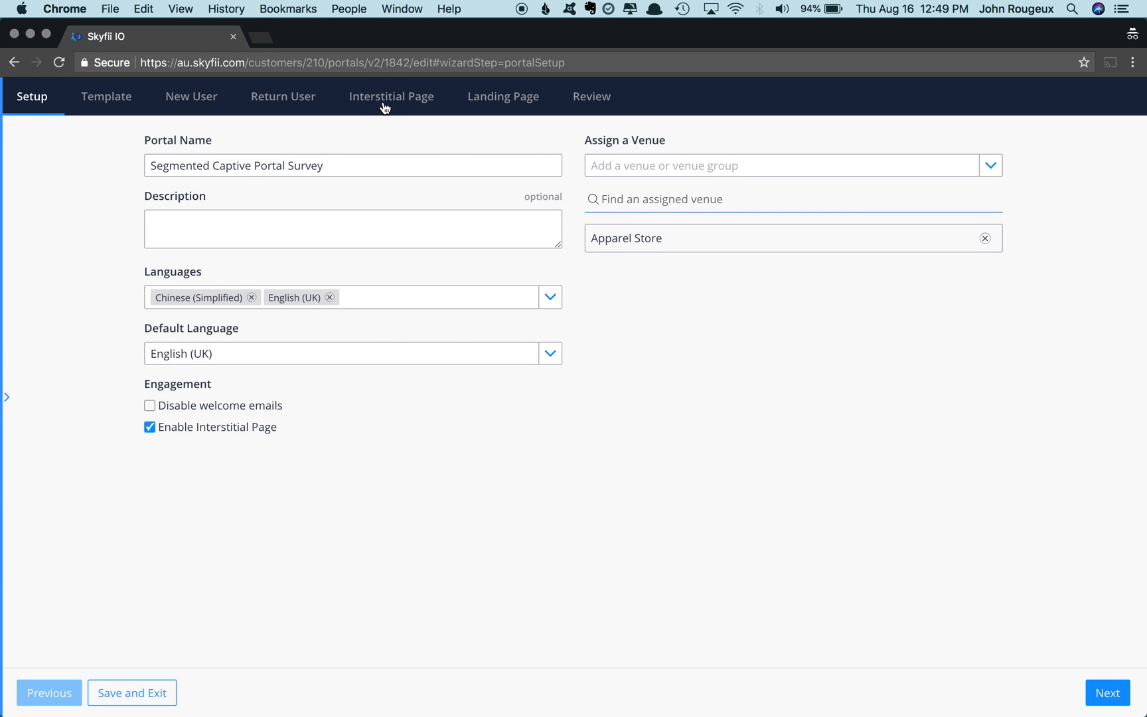
Add a conditional URL: customers in segment Females 18-30 redirect to the Wyzerr smartforms-v2 survey link
left_click(392, 95)
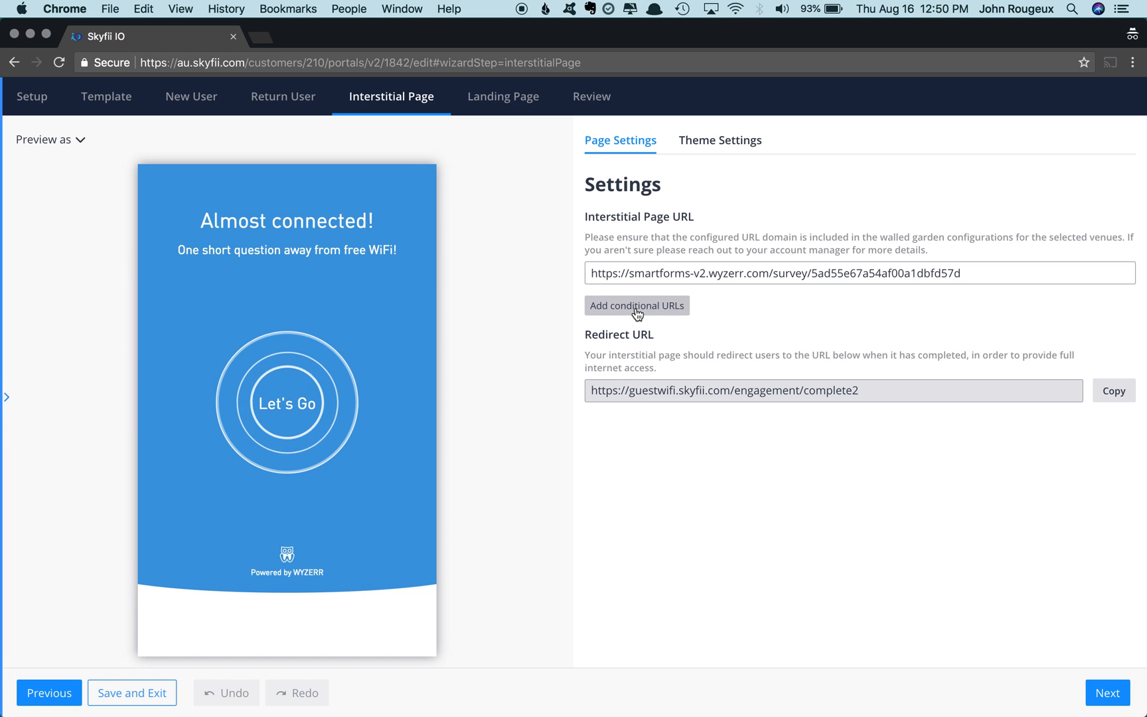
left_click(636, 306)
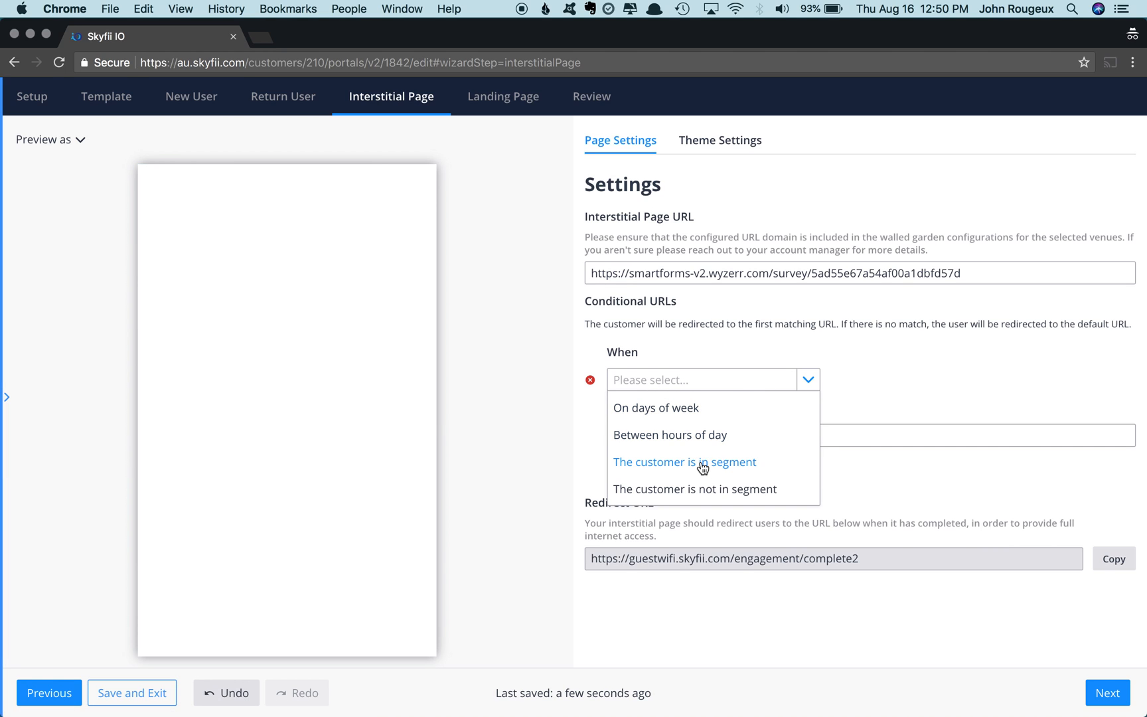
left_click(684, 462)
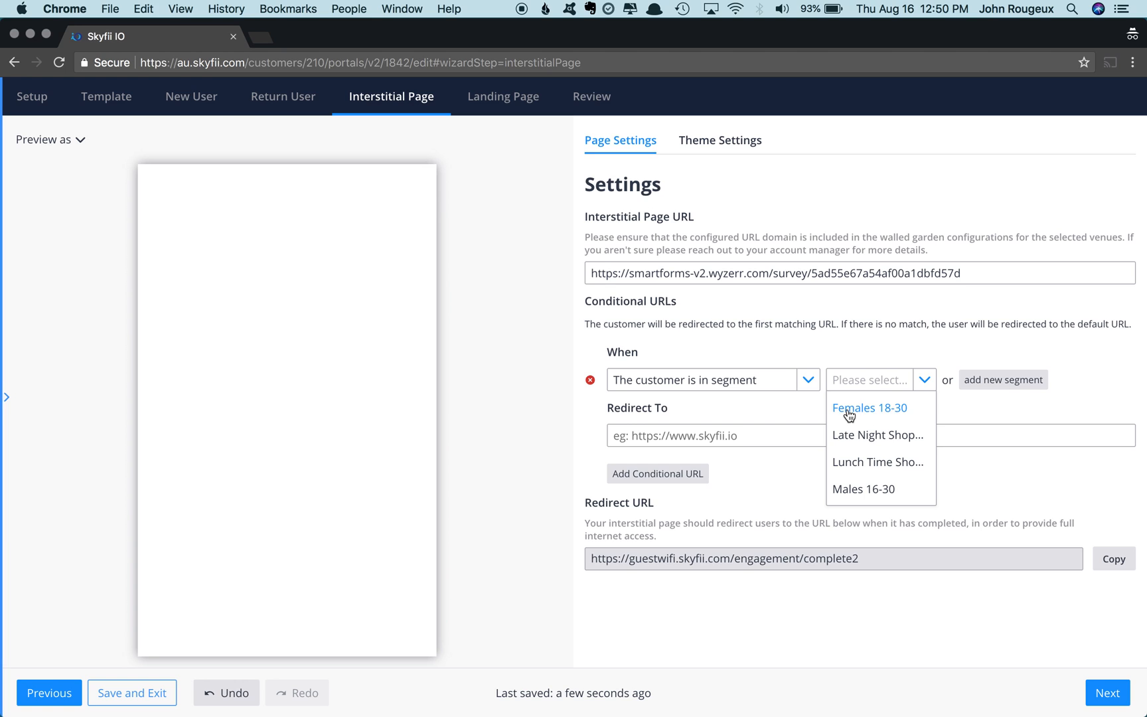
left_click(870, 408)
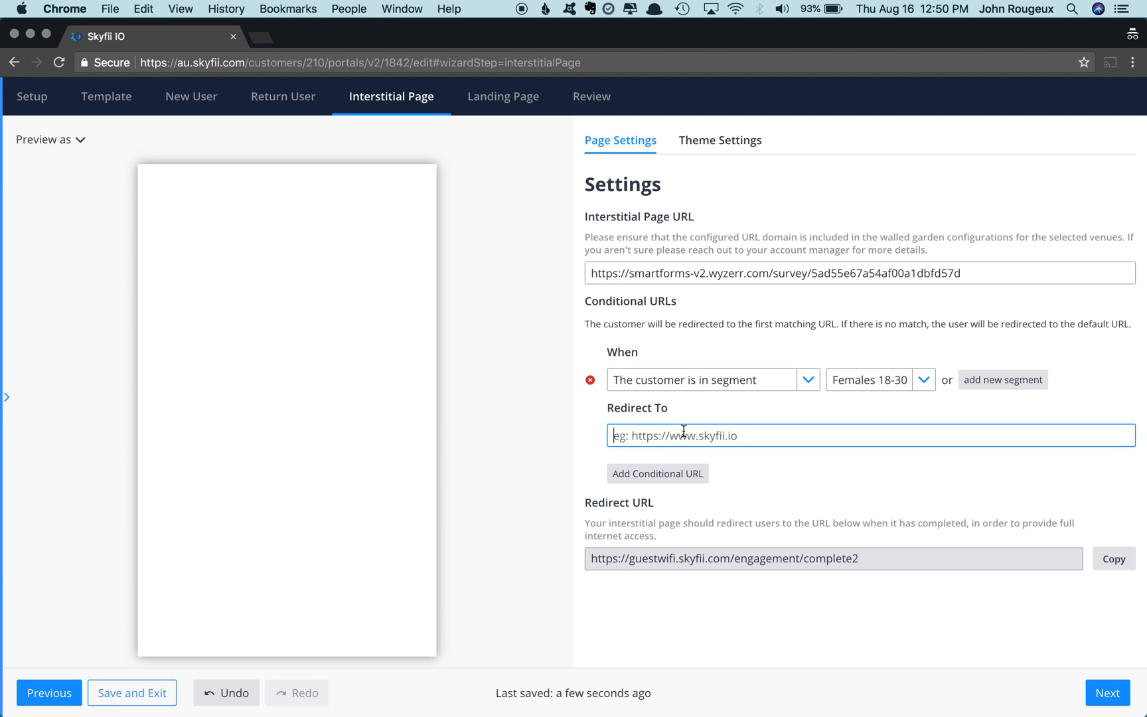
type("https://smartforms-v2.wyzerr.com/survey/5af8de8ca54af00a1dbfe648")
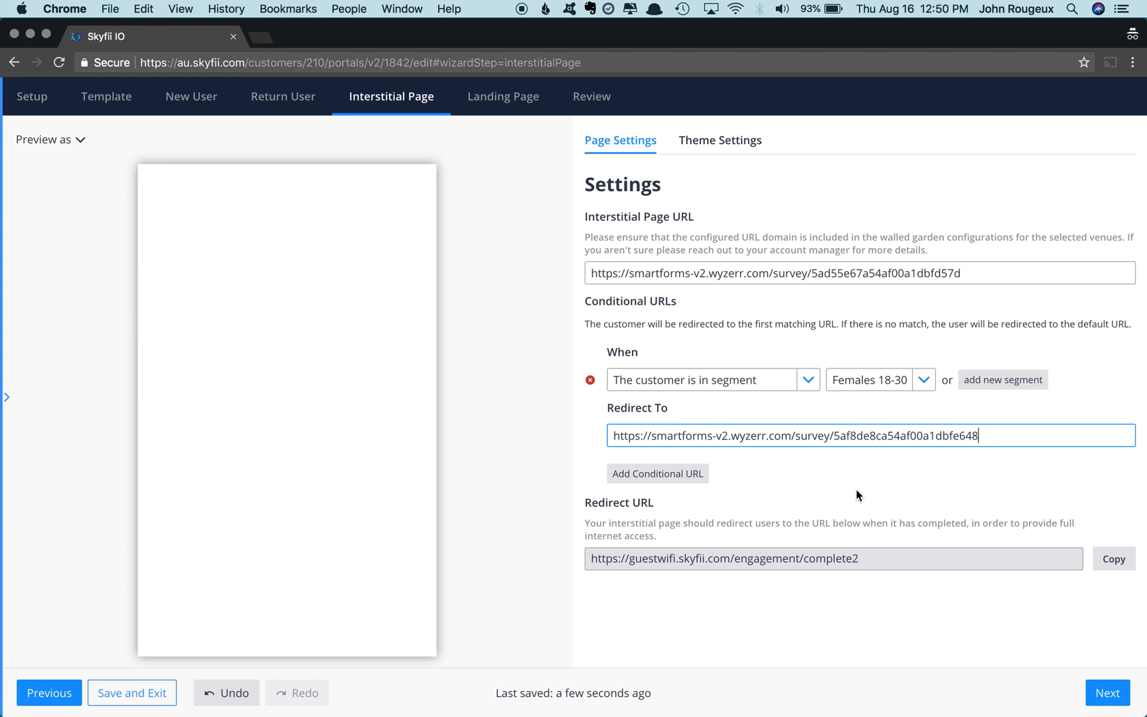
mouse_move(851, 494)
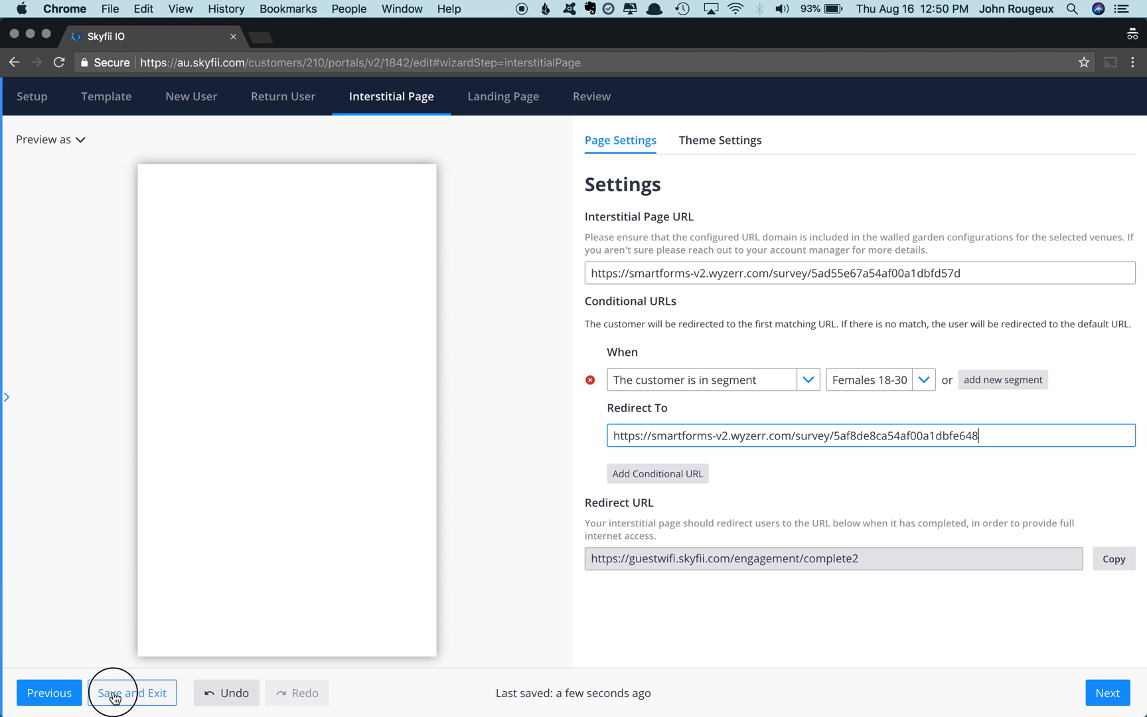
Save and exit the portal editor, then choose Preview from the portal row's Actions menu
left_click(133, 693)
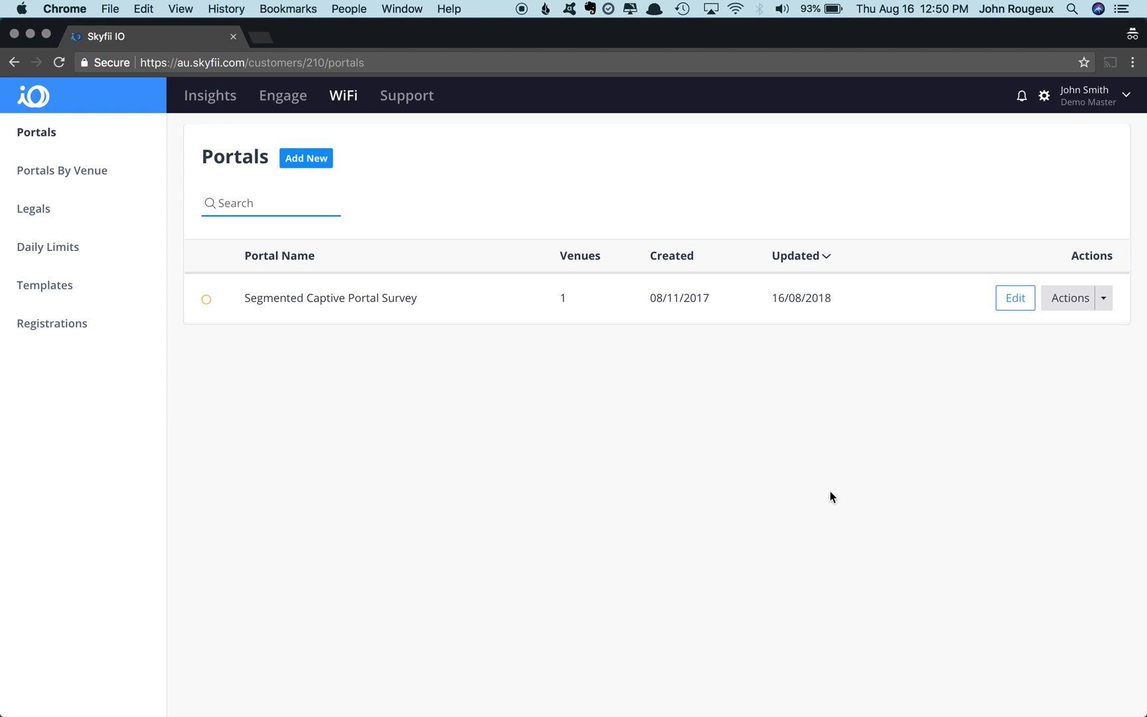
left_click(1104, 297)
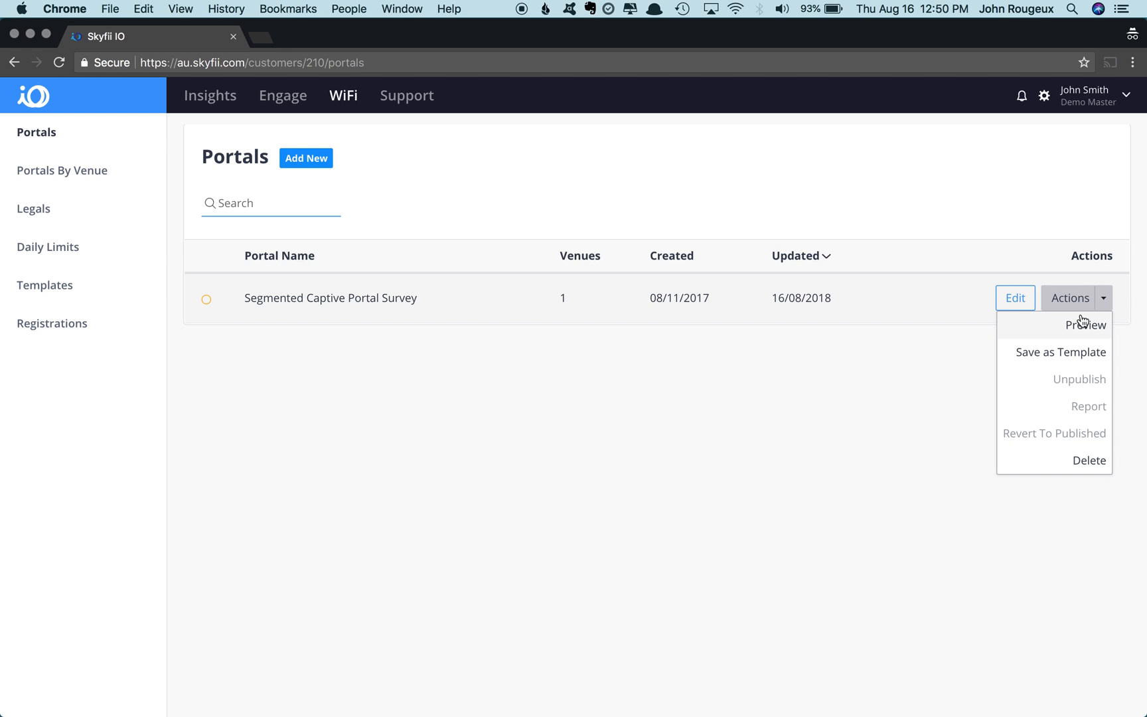
left_click(1086, 326)
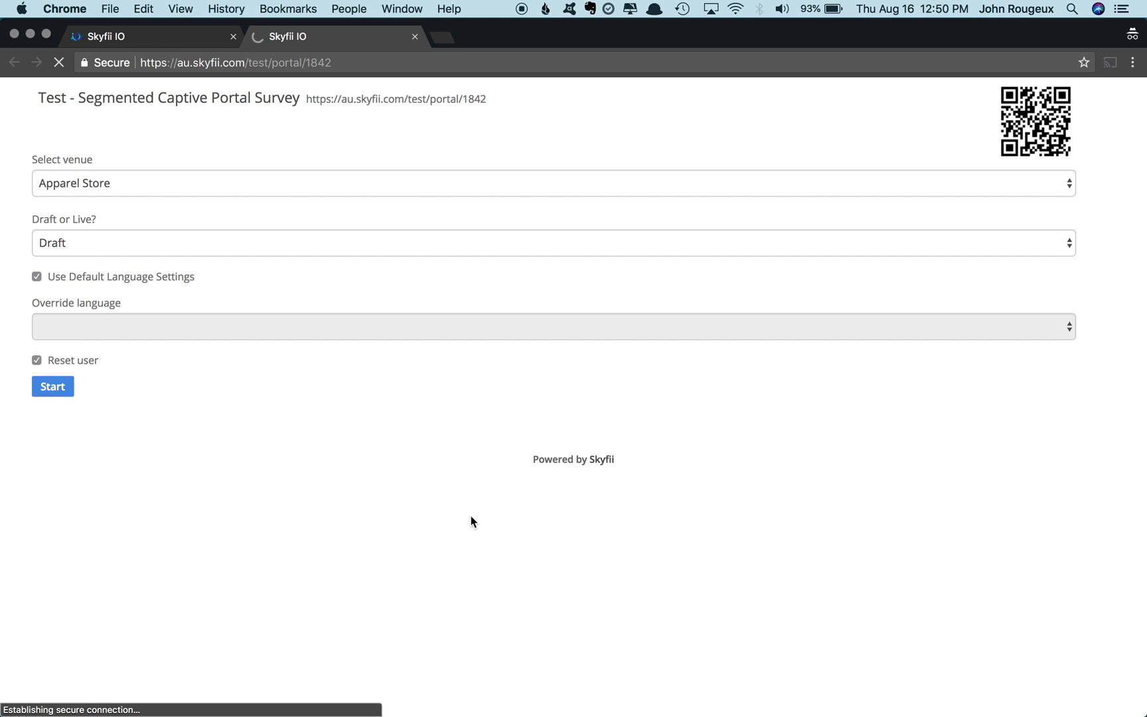
Start the test run and fill the sign-up as male visitor Bill (bill.jone) with his date of birth
left_click(52, 387)
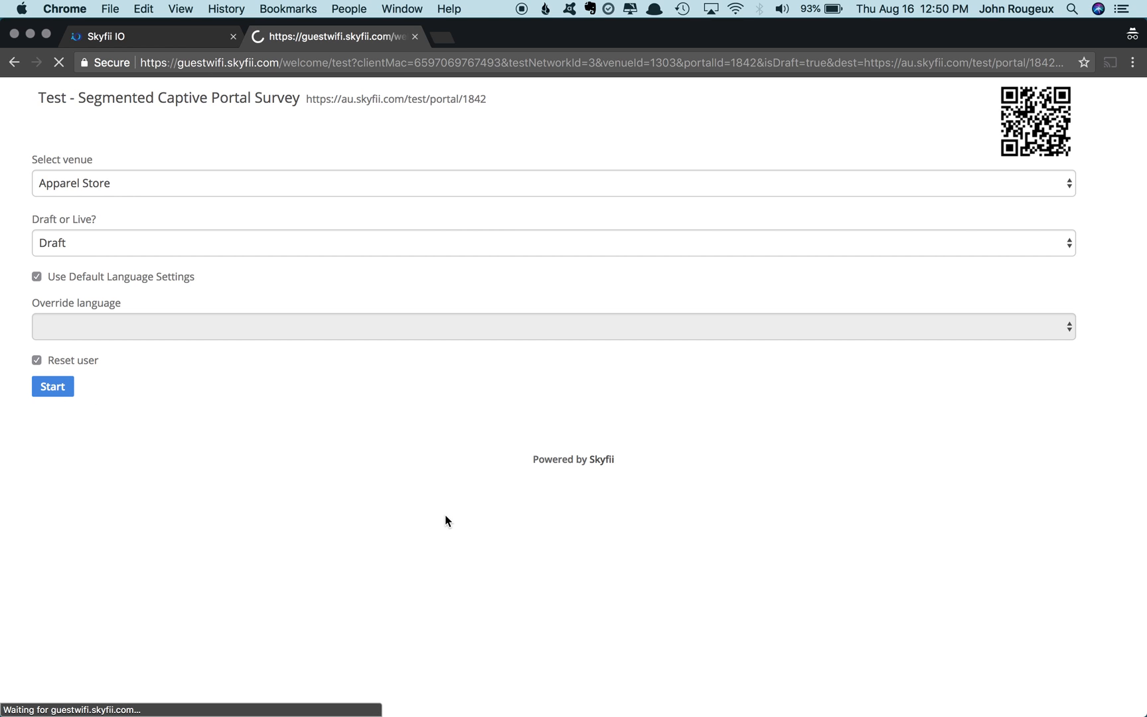
left_click(52, 386)
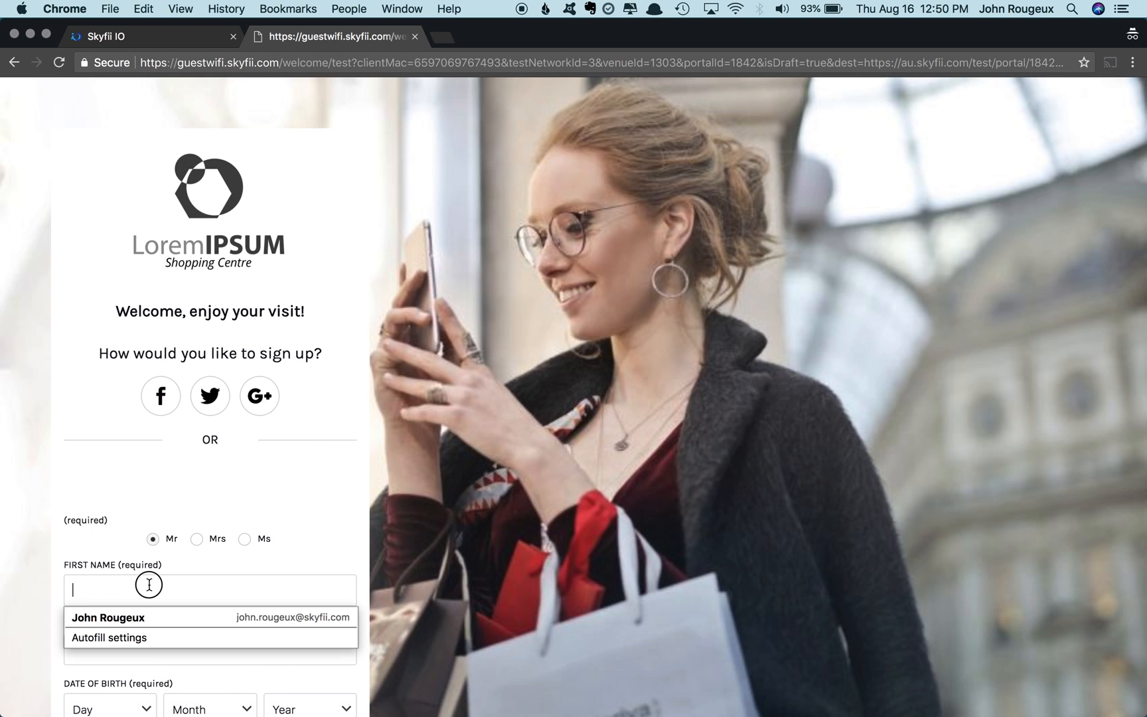
type("Bill")
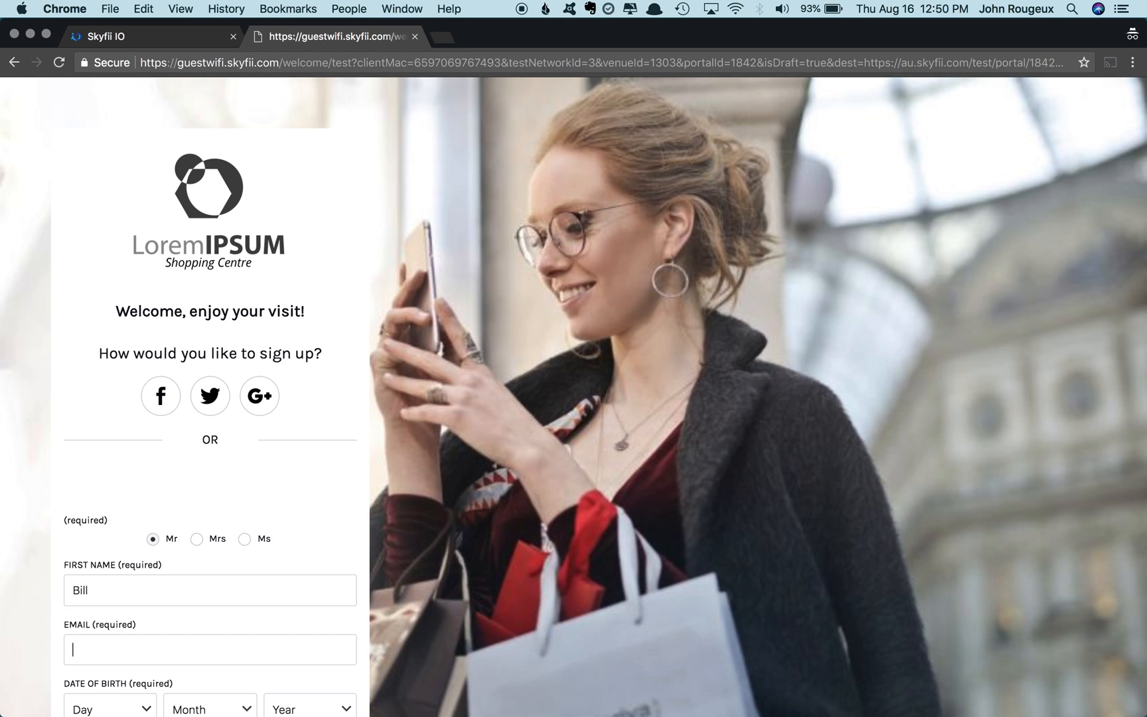
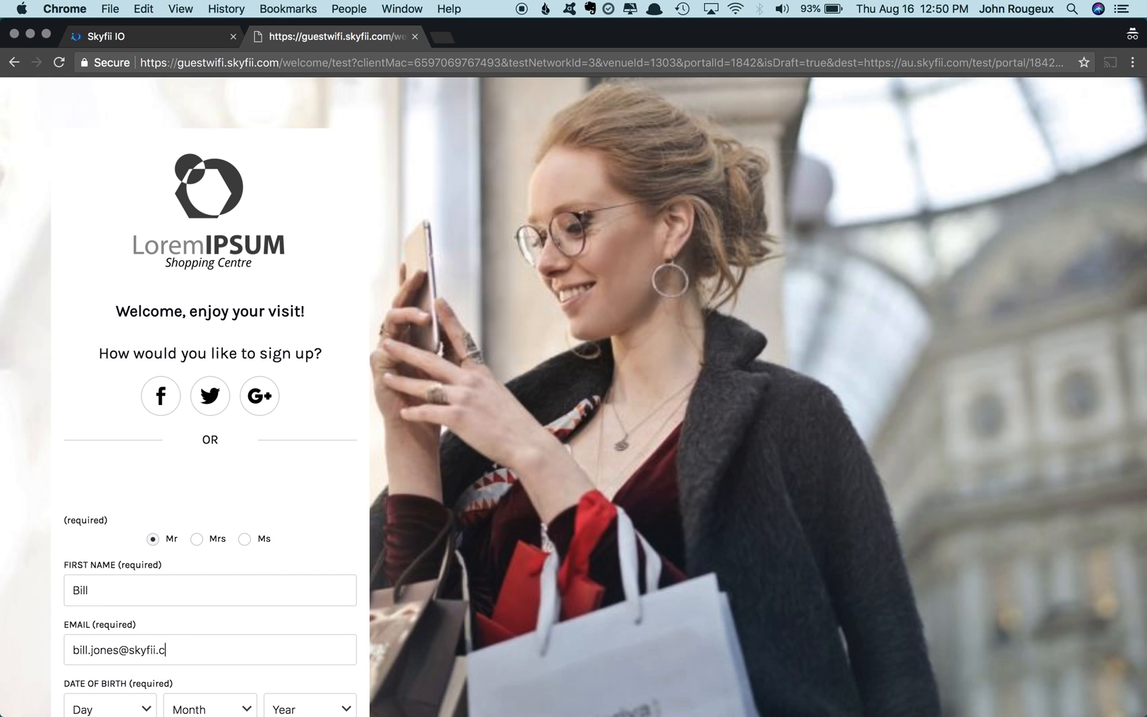
left_click(102, 480)
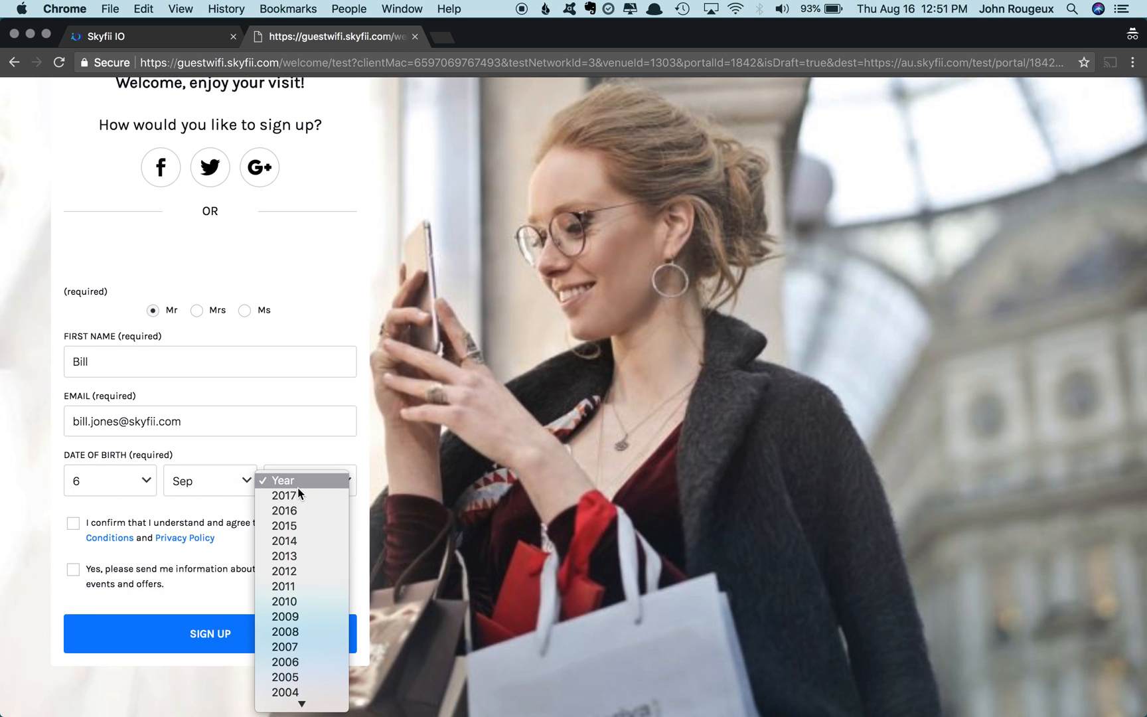
left_click(284, 484)
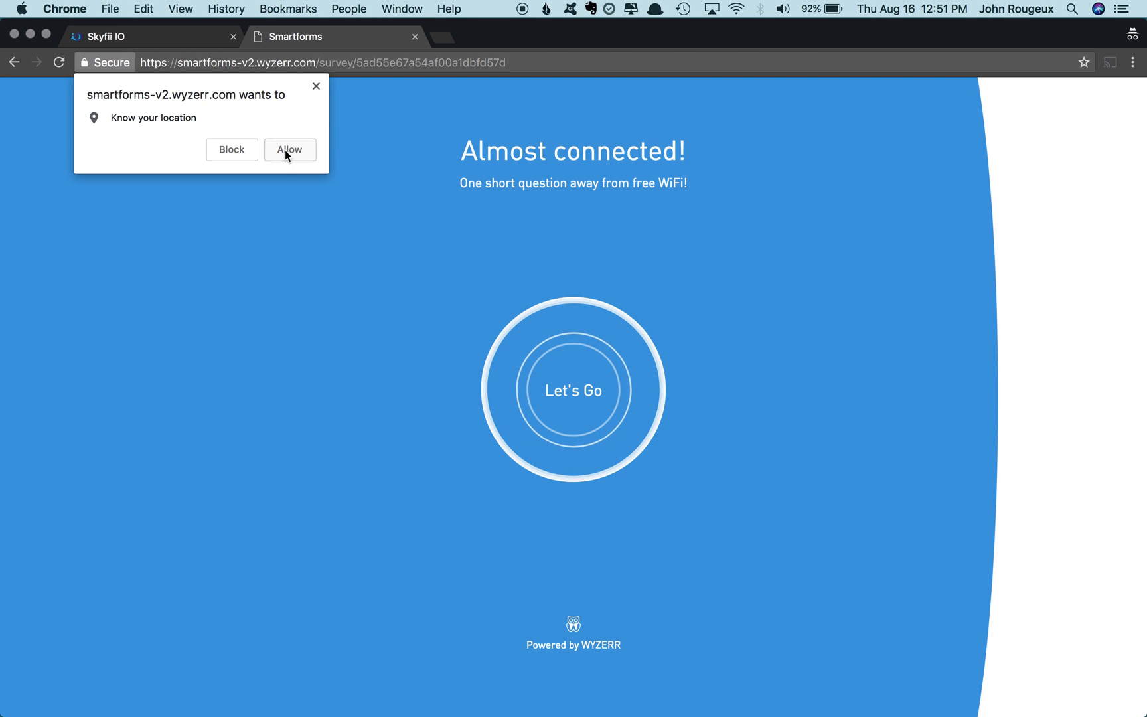
Allow location access on the Wyzerr page and start the default survey with Let's Go
left_click(290, 148)
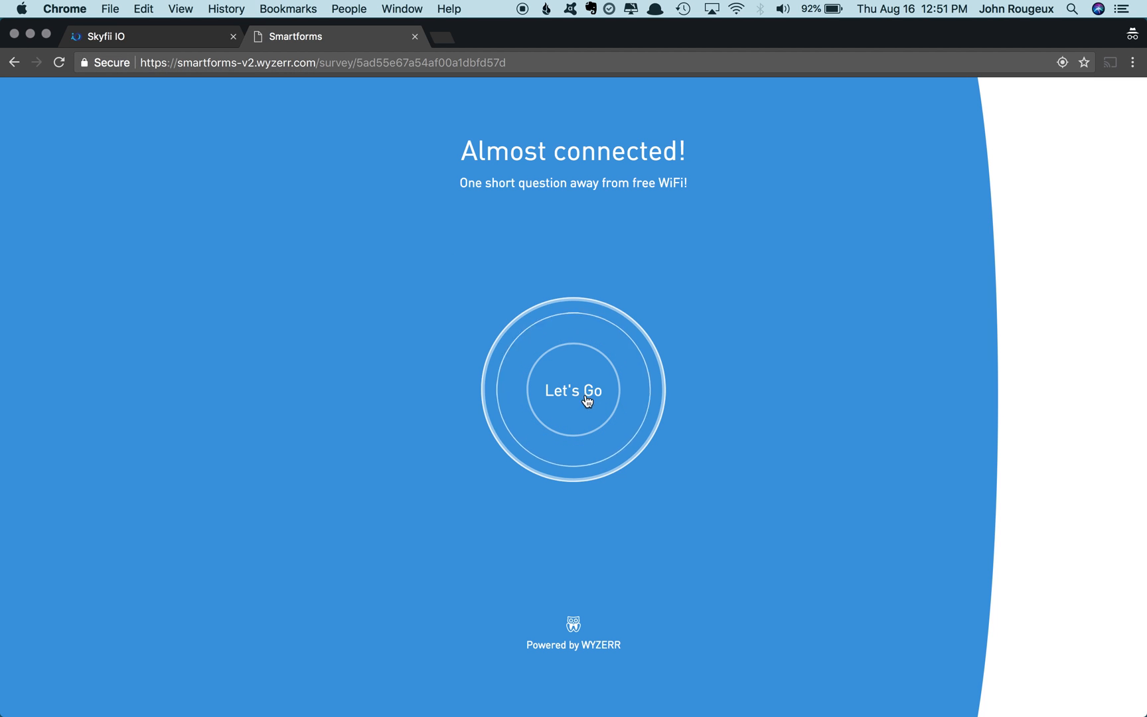
left_click(573, 389)
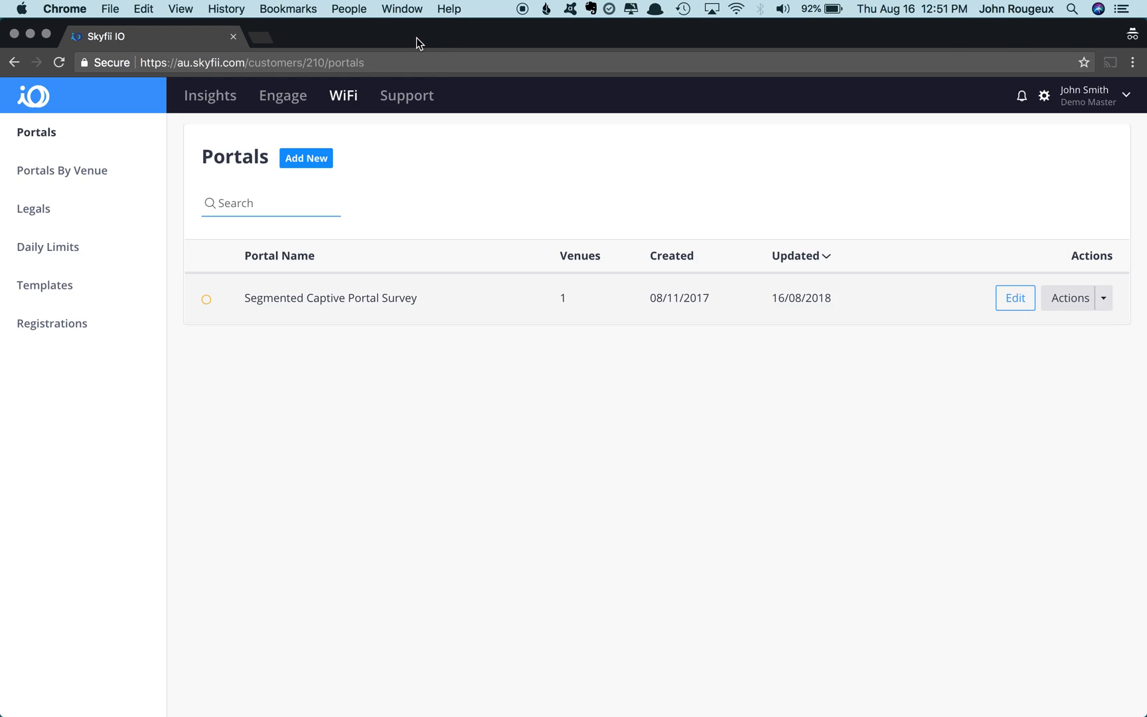
Preview the portal again via Actions and launch a fresh visitor test run
left_click(1103, 297)
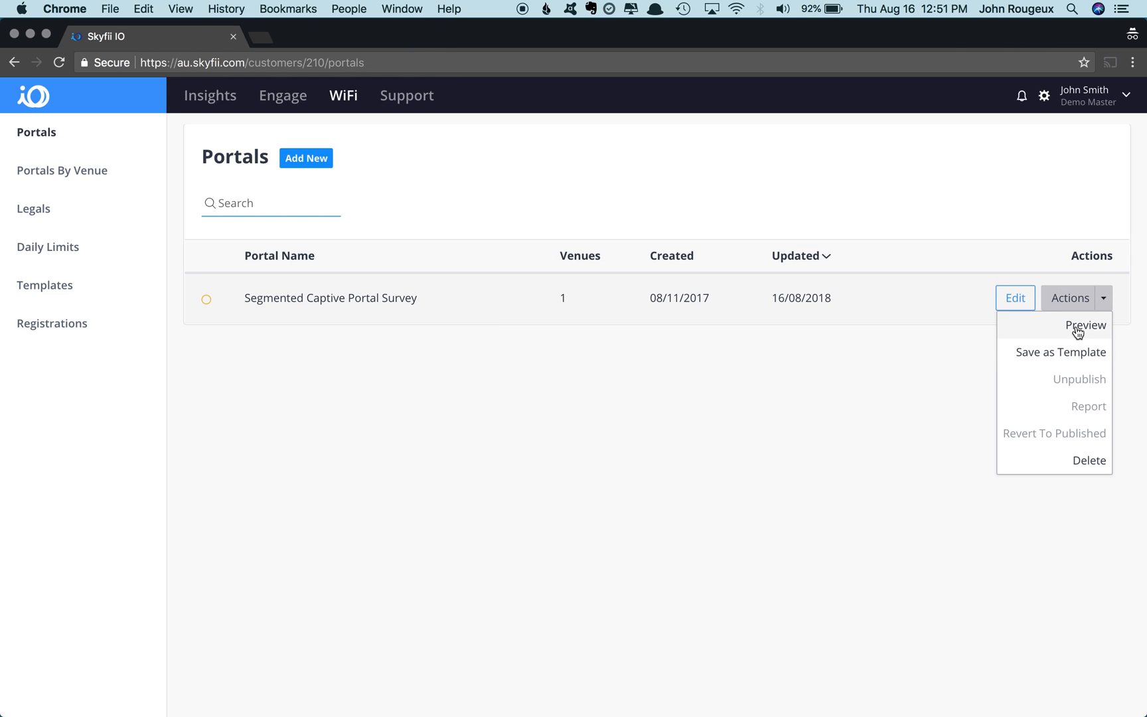
left_click(1087, 326)
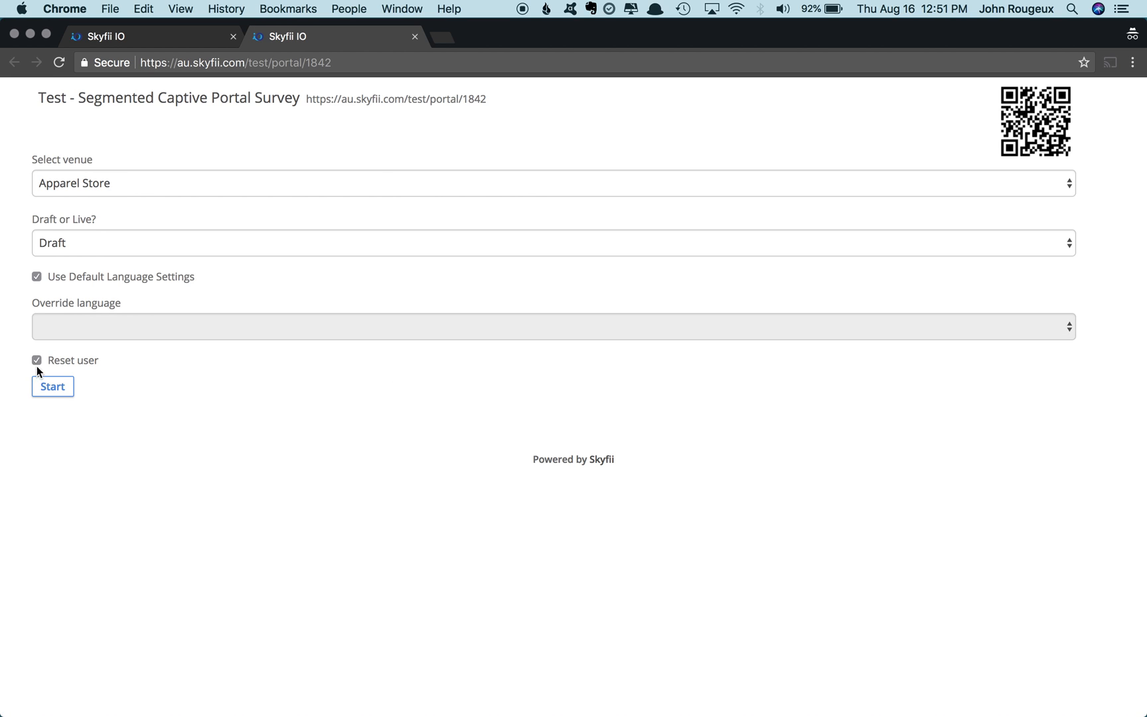
left_click(52, 386)
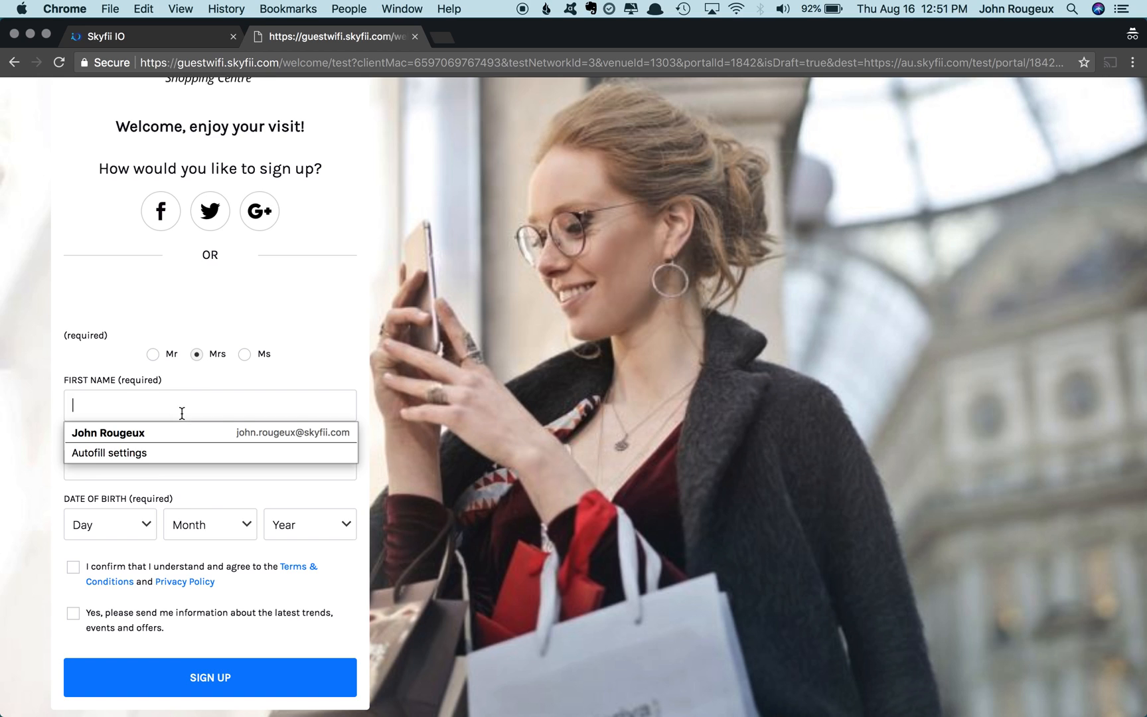
type("Mary")
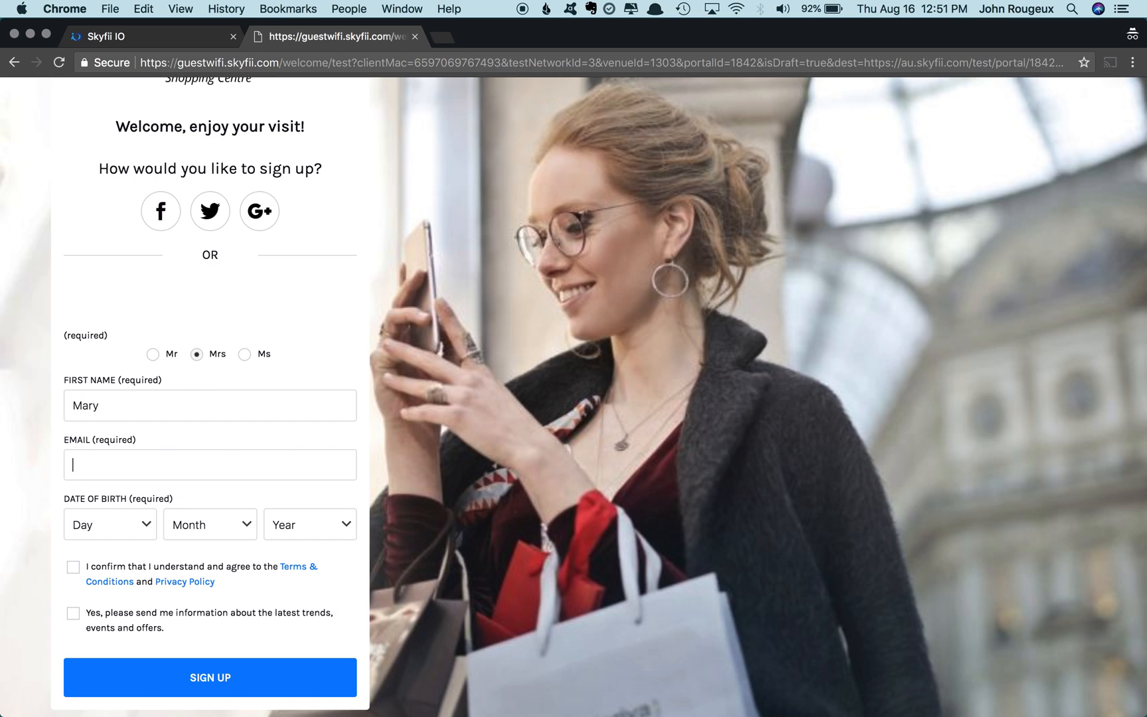
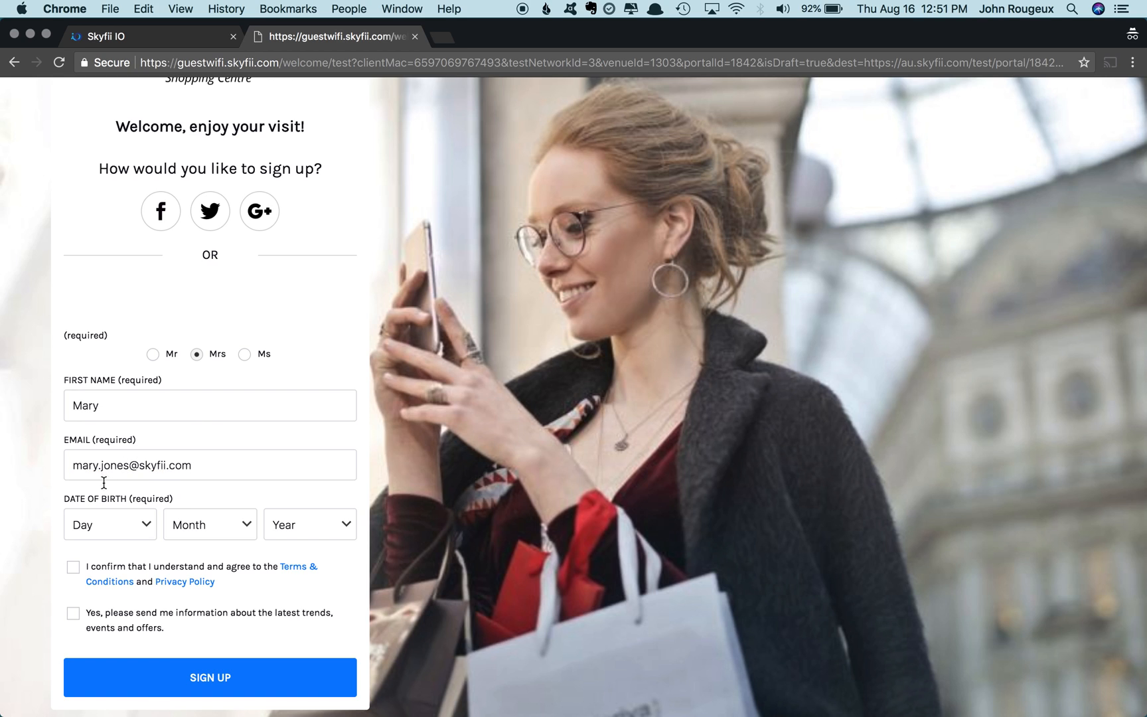
left_click(210, 525)
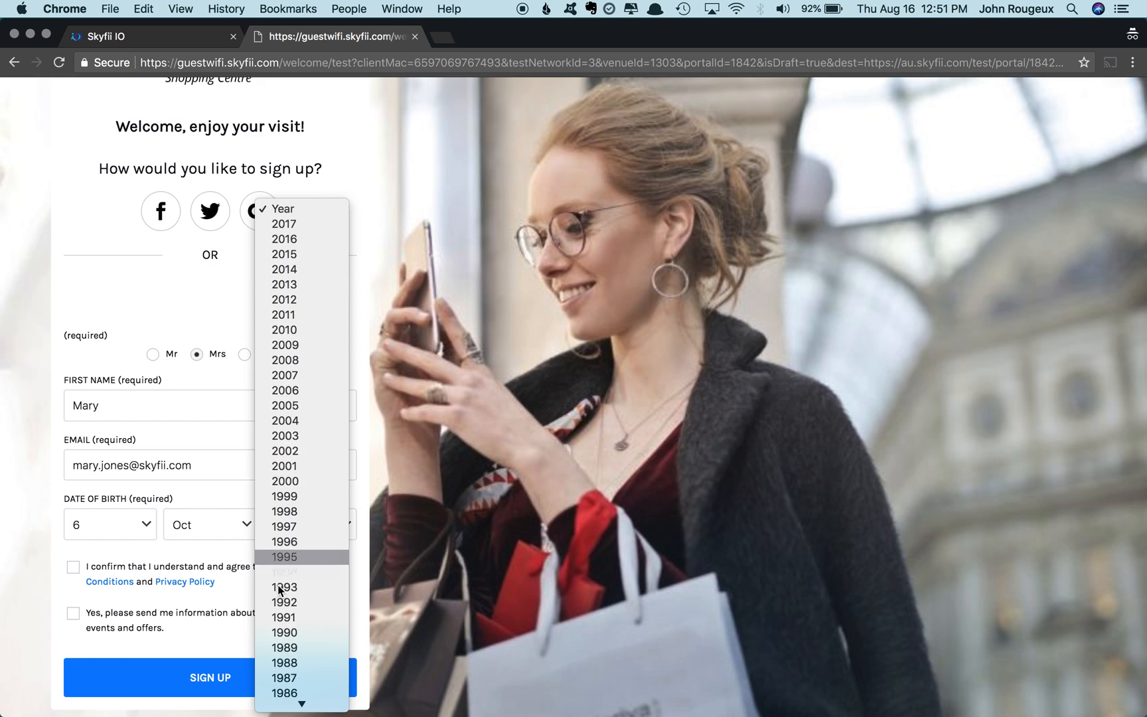
left_click(284, 618)
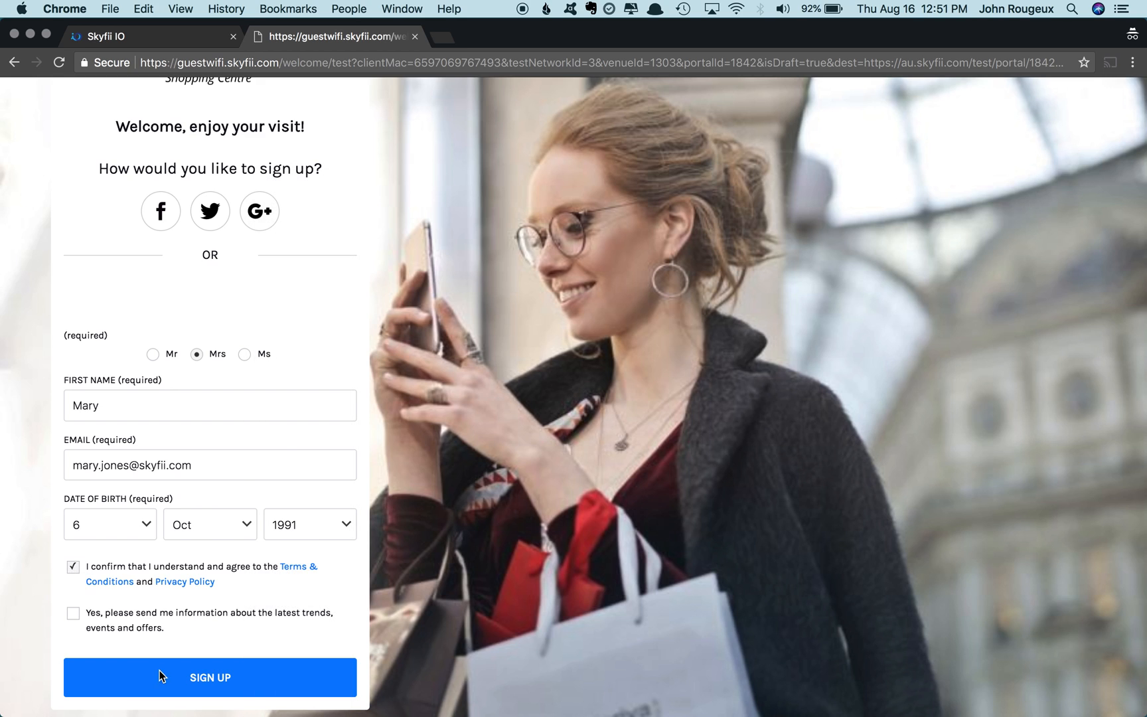
Submit Mary's sign-up, begin the fashion retailers survey, rate Very satisfied and submit it
left_click(210, 677)
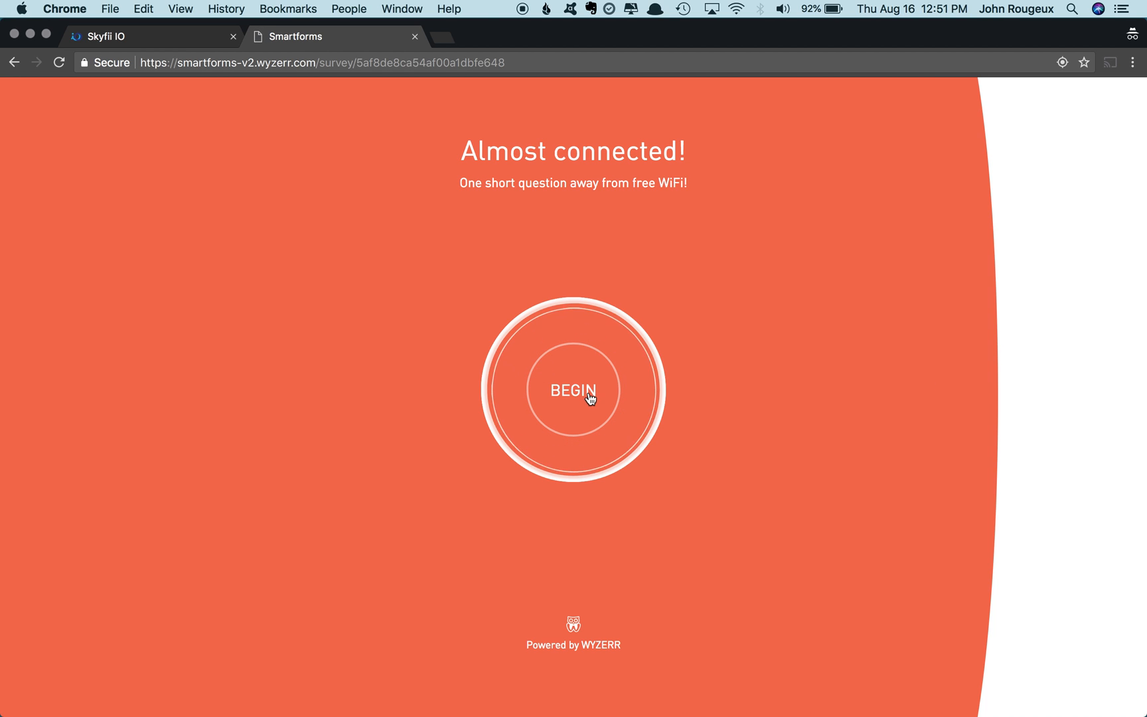
left_click(572, 389)
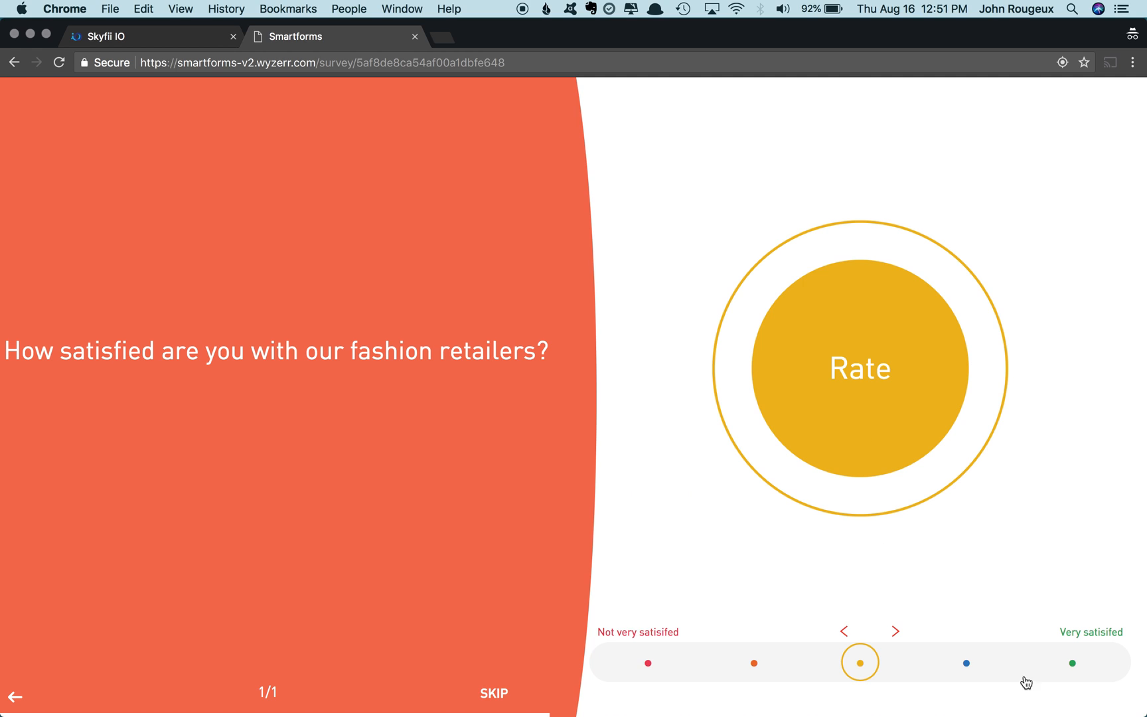
left_click(1073, 663)
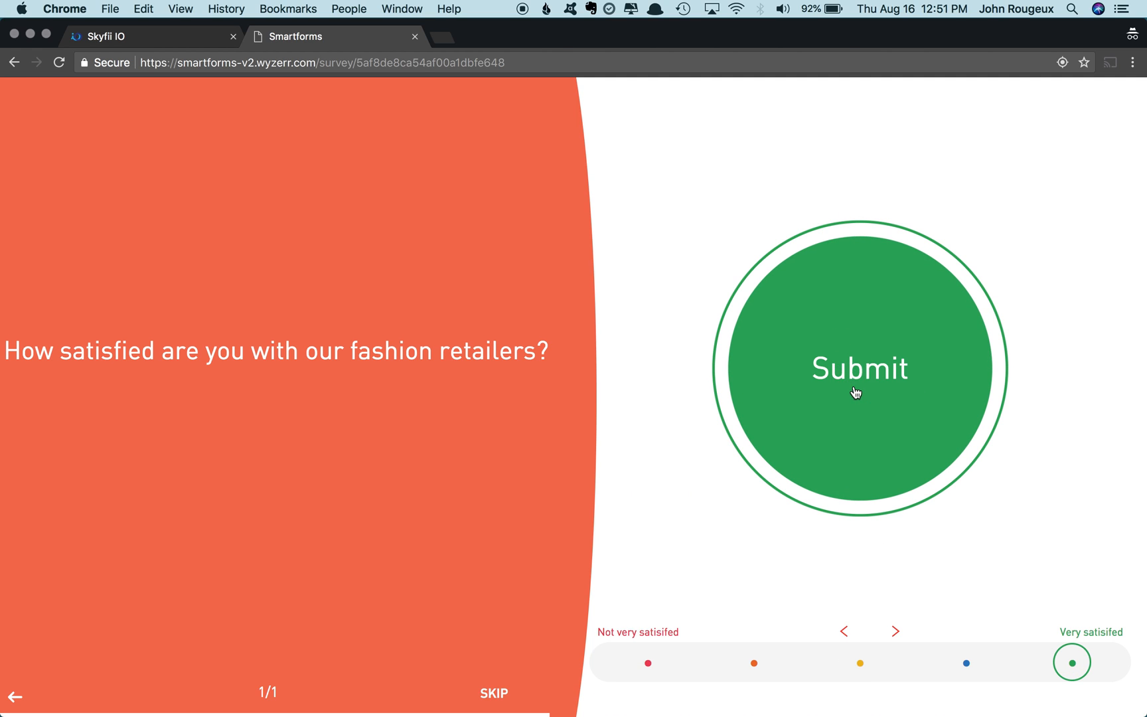
left_click(858, 368)
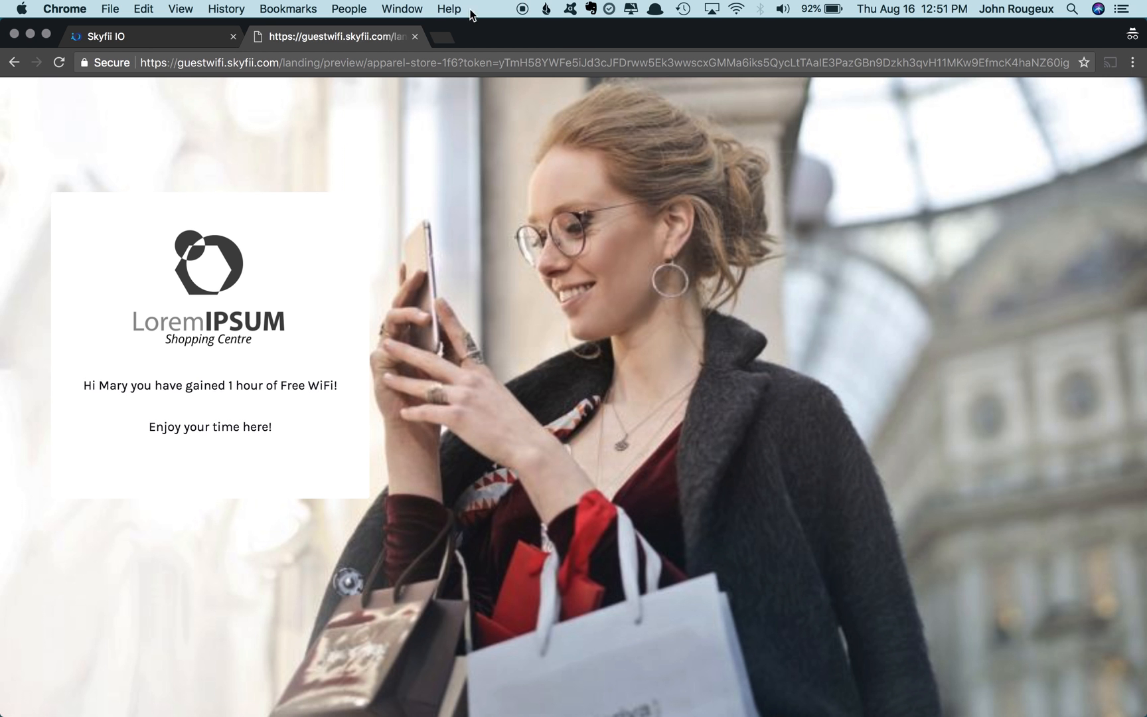
mouse_move(420, 52)
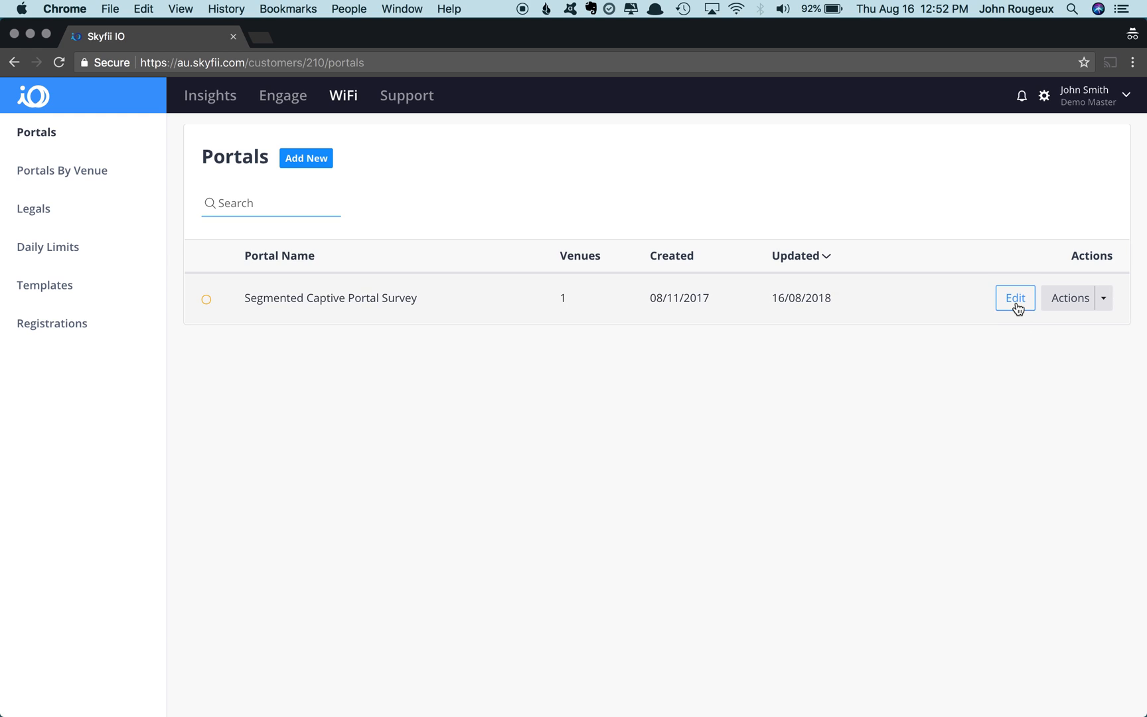
Reopen the portal editor and view the Interstitial Page with the Females 18-30 conditional redirect
left_click(1015, 297)
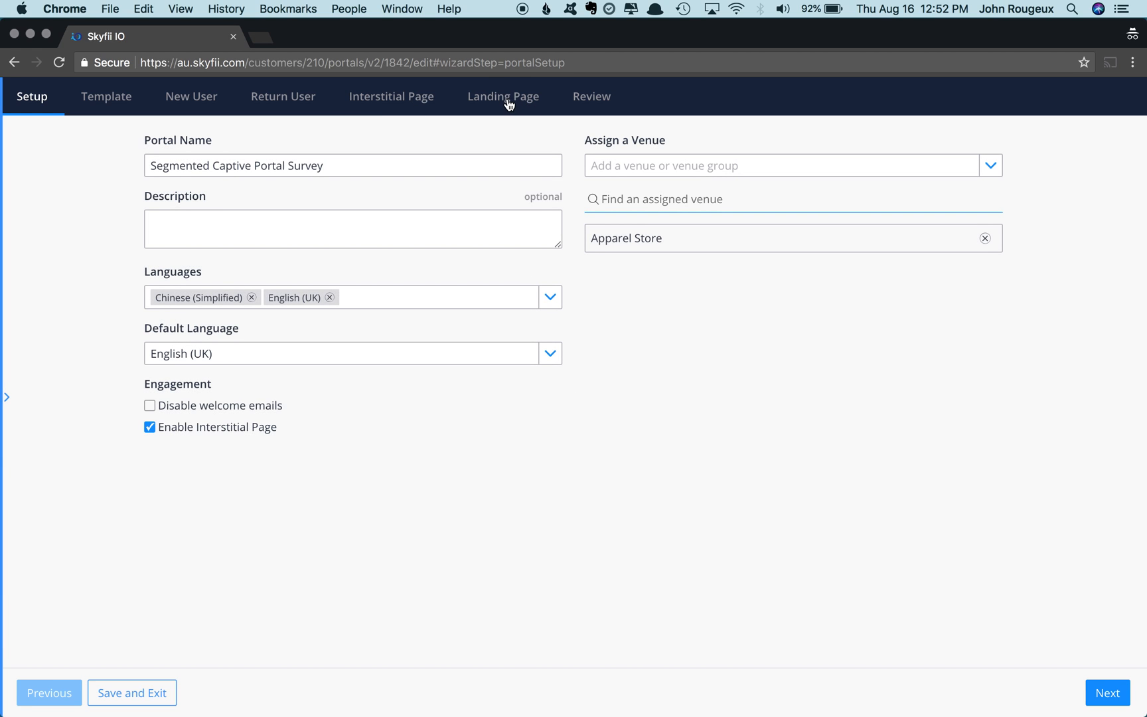
left_click(503, 96)
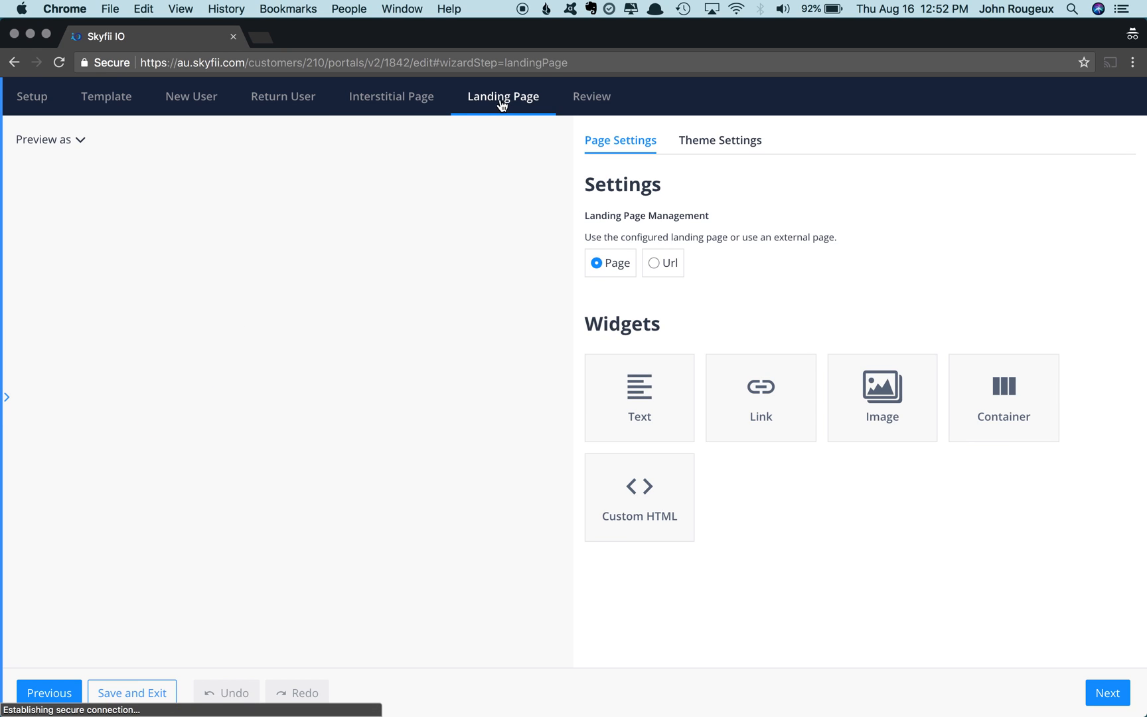
left_click(391, 95)
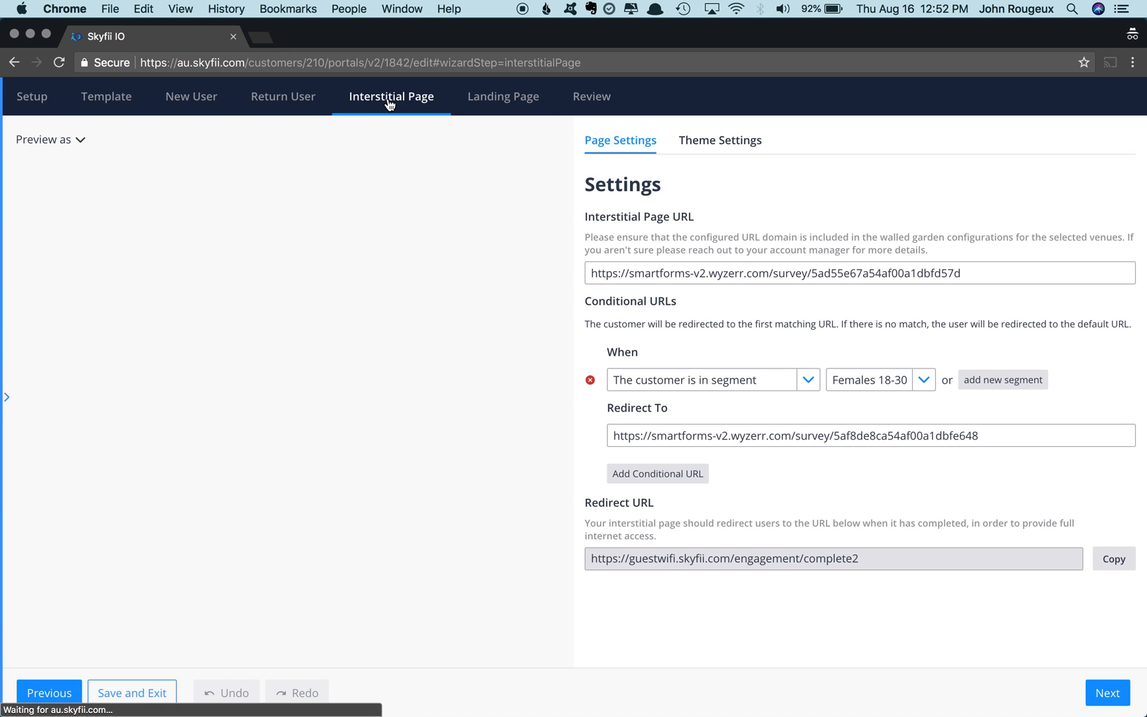